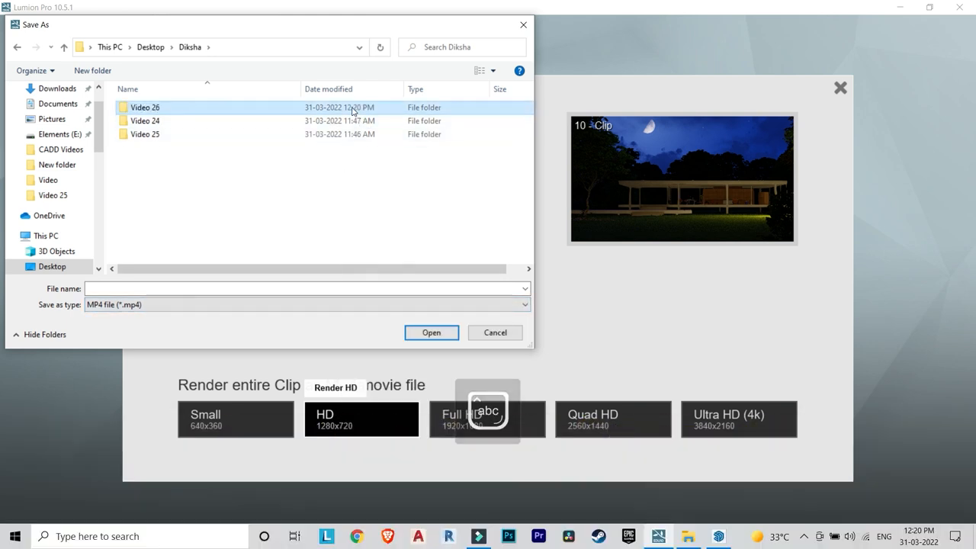
- Open the Video 26 folder as the HD clip render's save location
{"action": "double_click", "coordinate": [145, 106]}
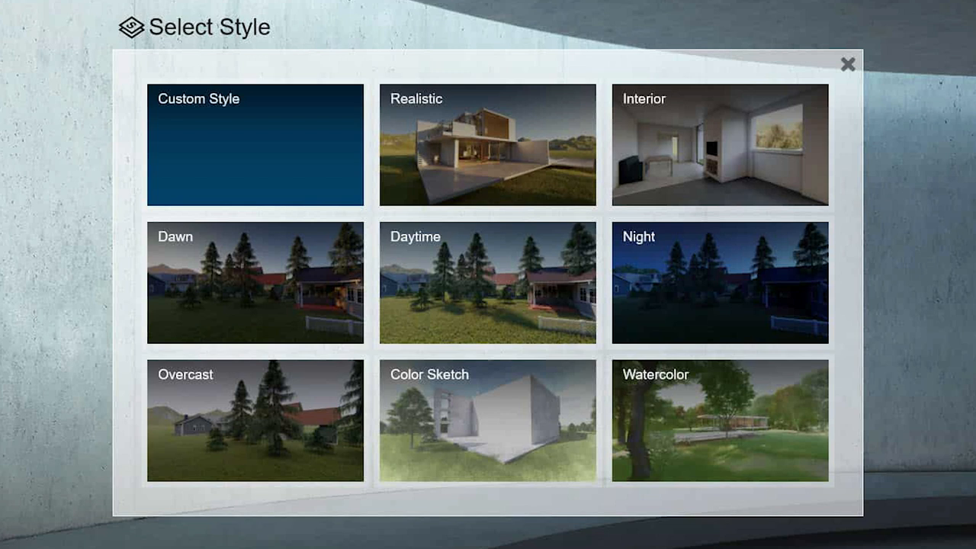
- Look over the style gallery and apply the Dawn style to the house scene
{"action": "left_click", "coordinate": [255, 283]}
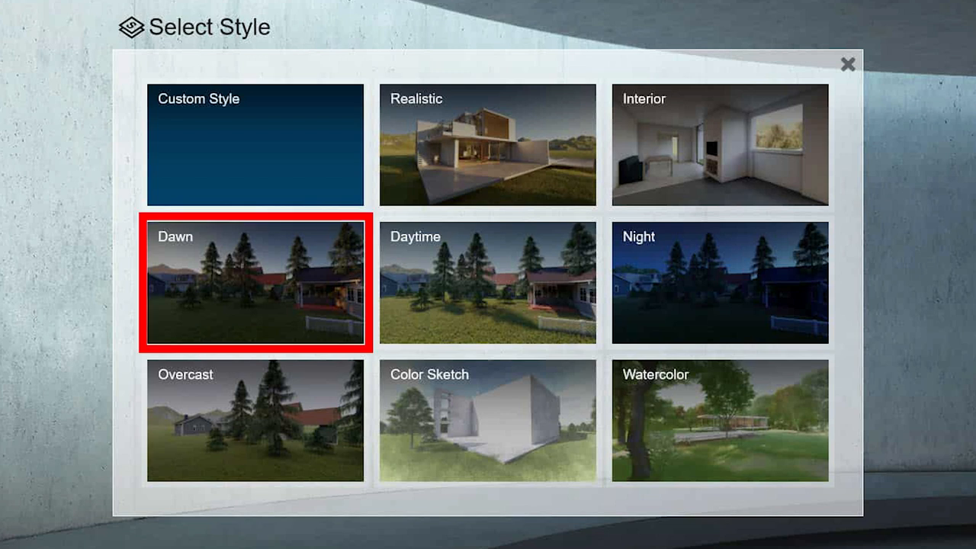
{"action": "left_click", "coordinate": [488, 145]}
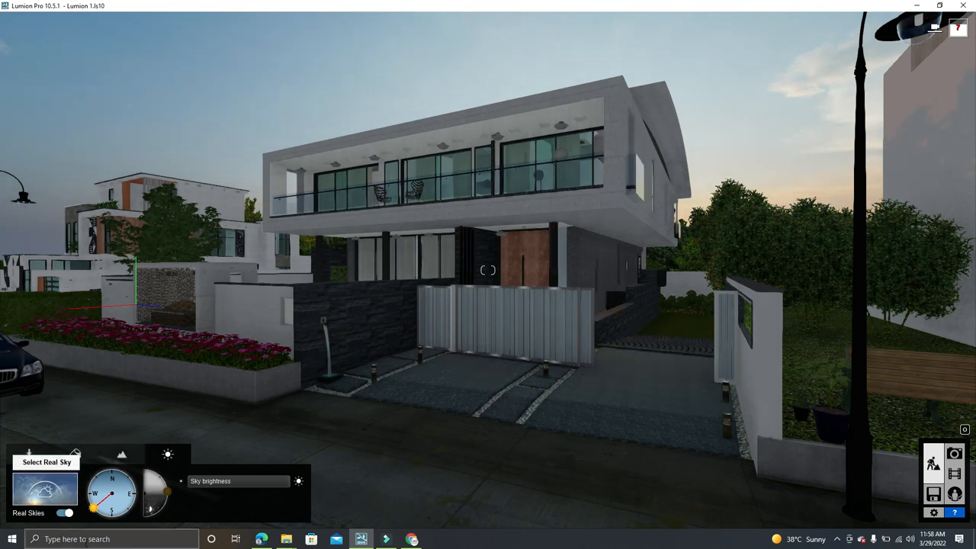
- Browse the Cloudy and Sunset Real Skies presets, moving to the second sunset page
{"action": "left_click", "coordinate": [45, 488]}
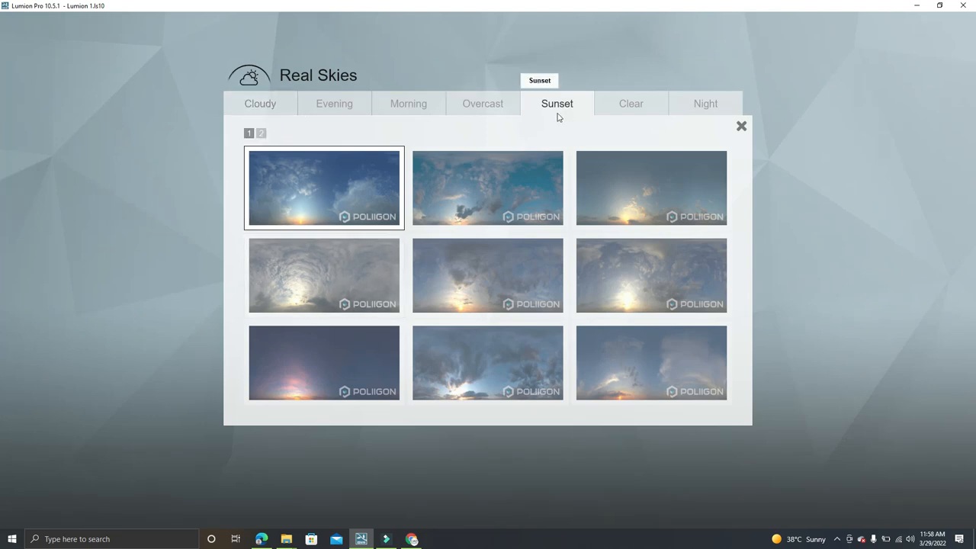
{"action": "left_click", "coordinate": [260, 103]}
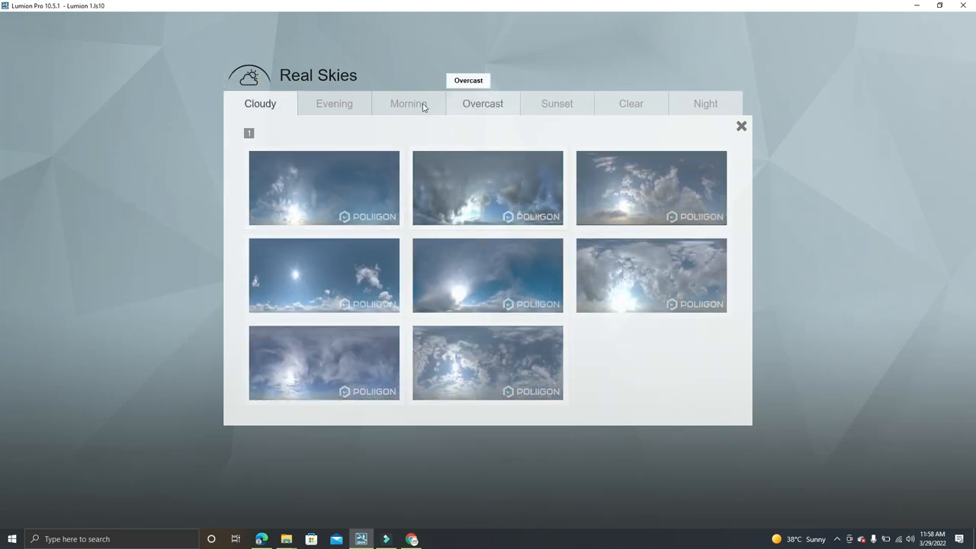
{"action": "left_click", "coordinate": [556, 103]}
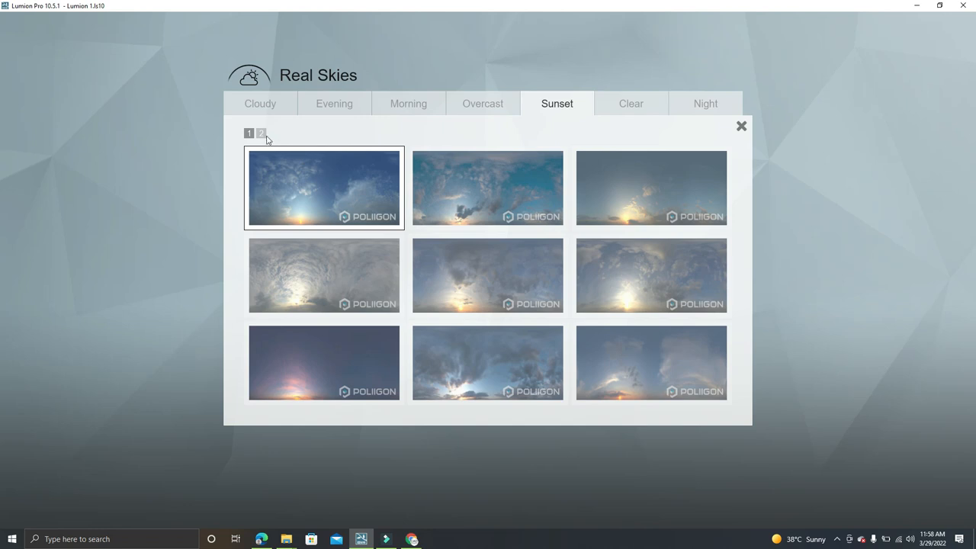
{"action": "left_click", "coordinate": [262, 133]}
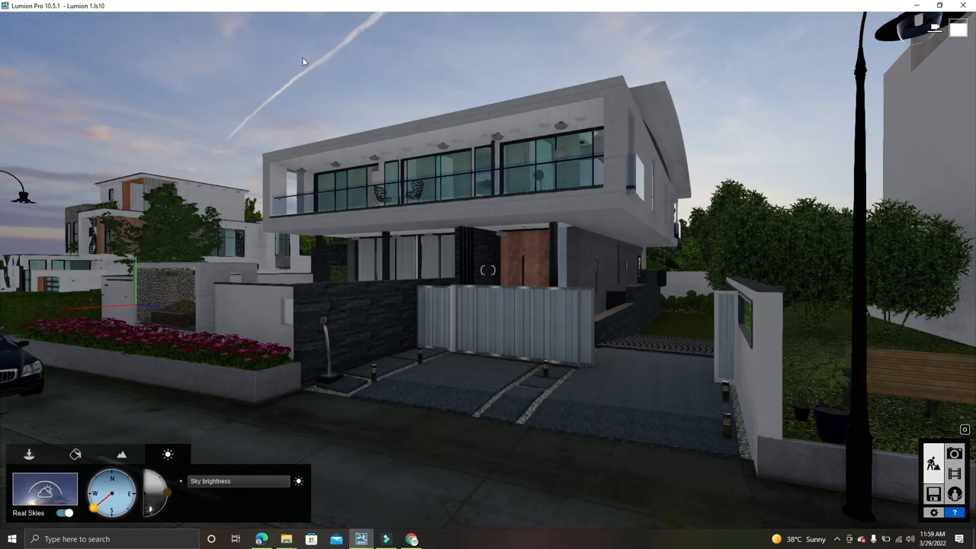
{"action": "mouse_move", "coordinate": [906, 166]}
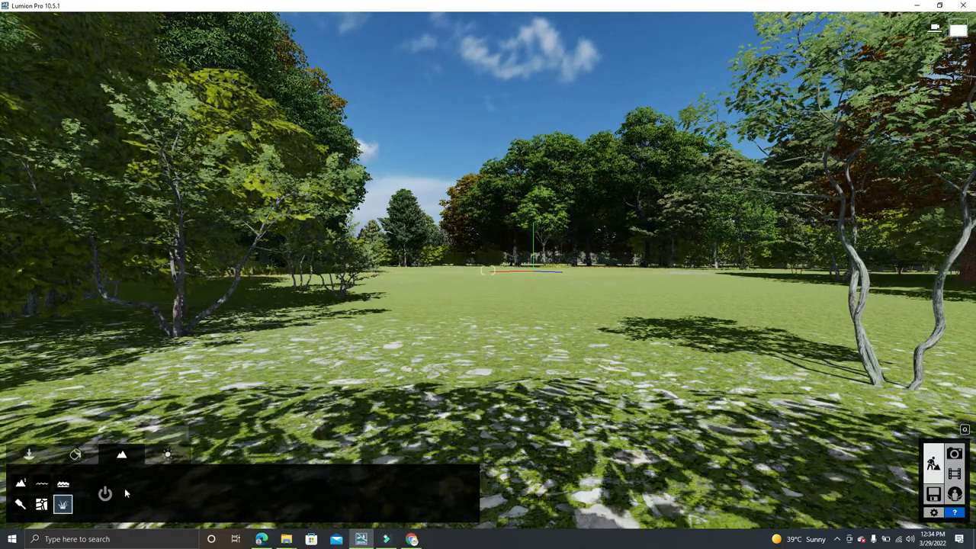
- Enable detailed nature on the landscape and show the Sky category of clip effects
{"action": "left_click", "coordinate": [105, 493]}
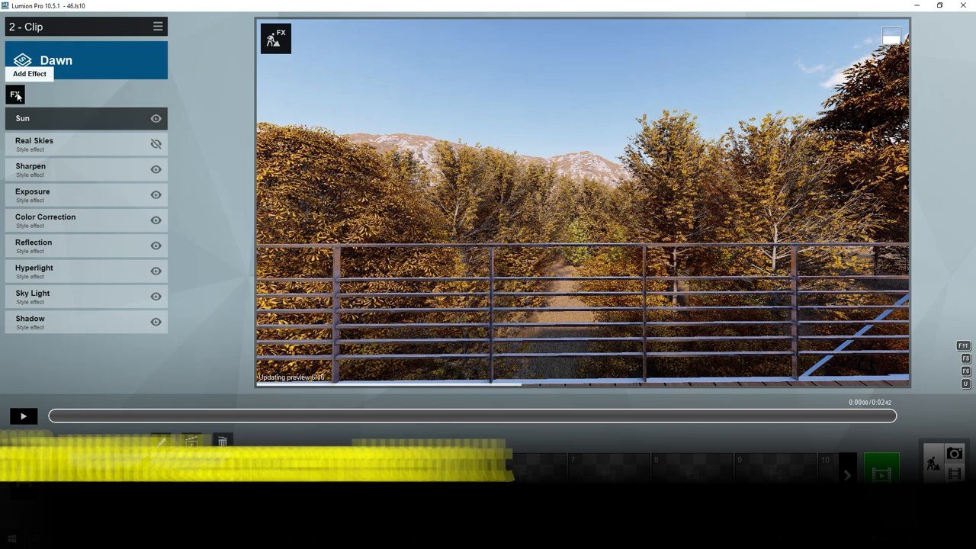
{"action": "left_click", "coordinate": [29, 73]}
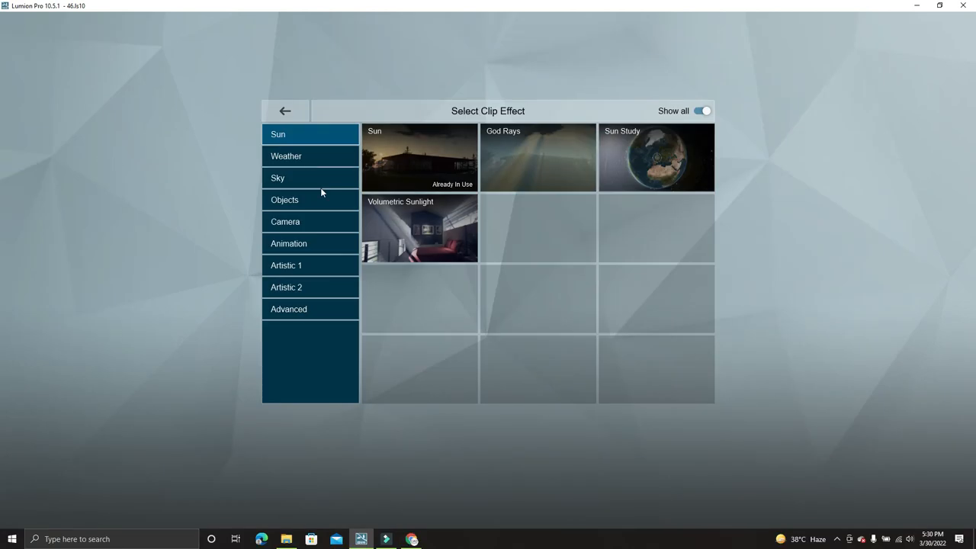
{"action": "left_click", "coordinate": [278, 177]}
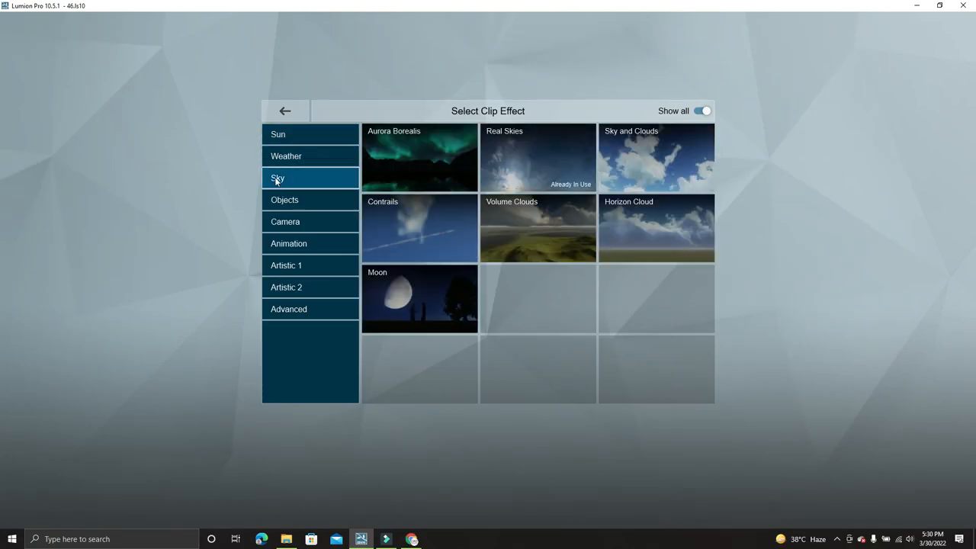